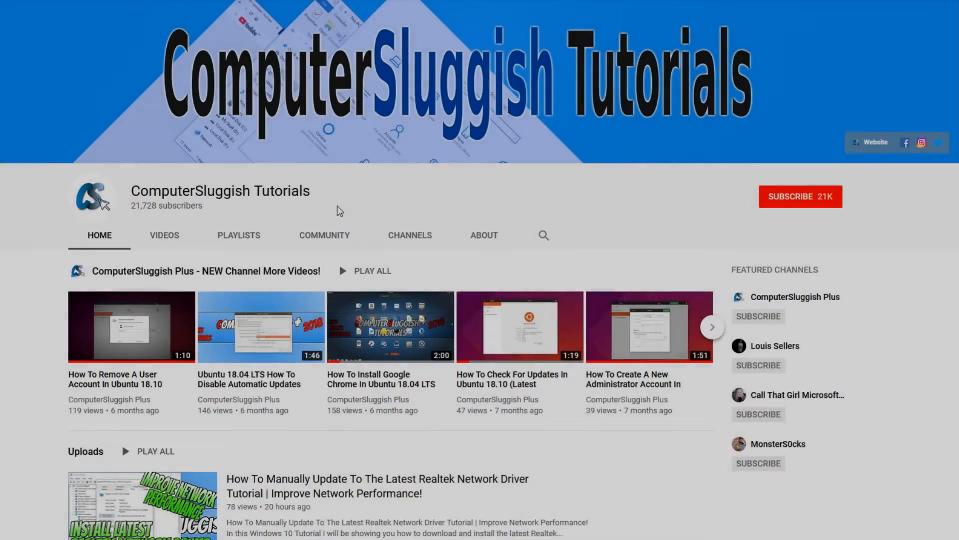
mouse_move(359, 203)
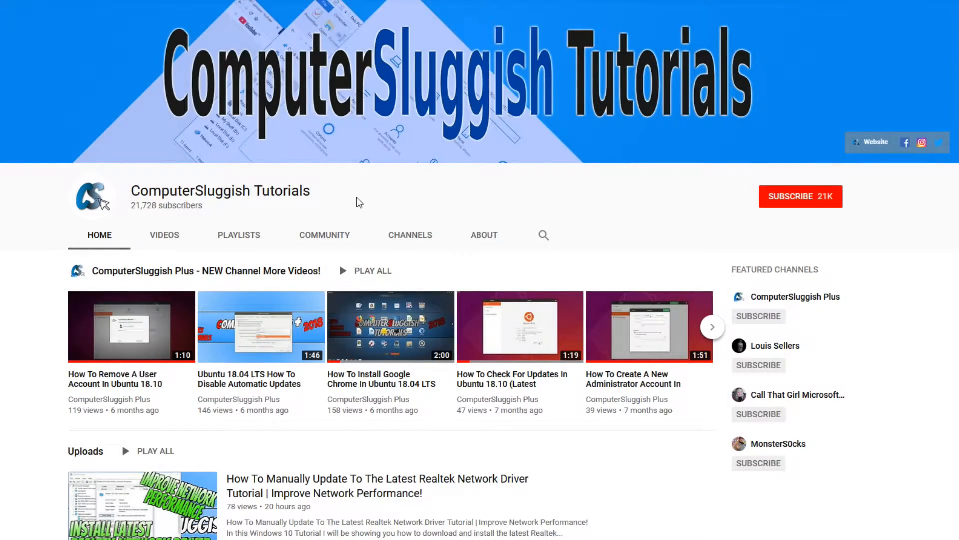
mouse_move(683, 182)
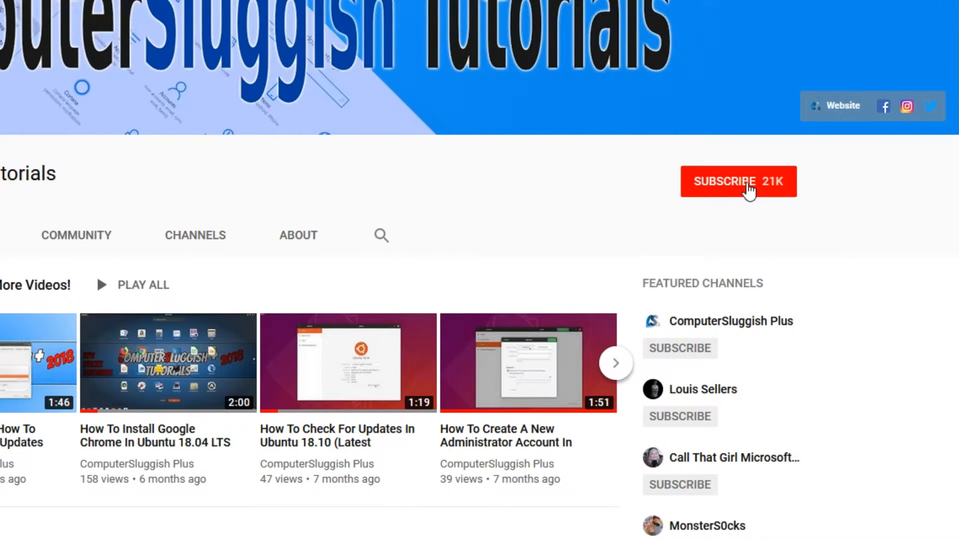
- Reach the System About page from the Start button's context menu to view device specifications
click(738, 181)
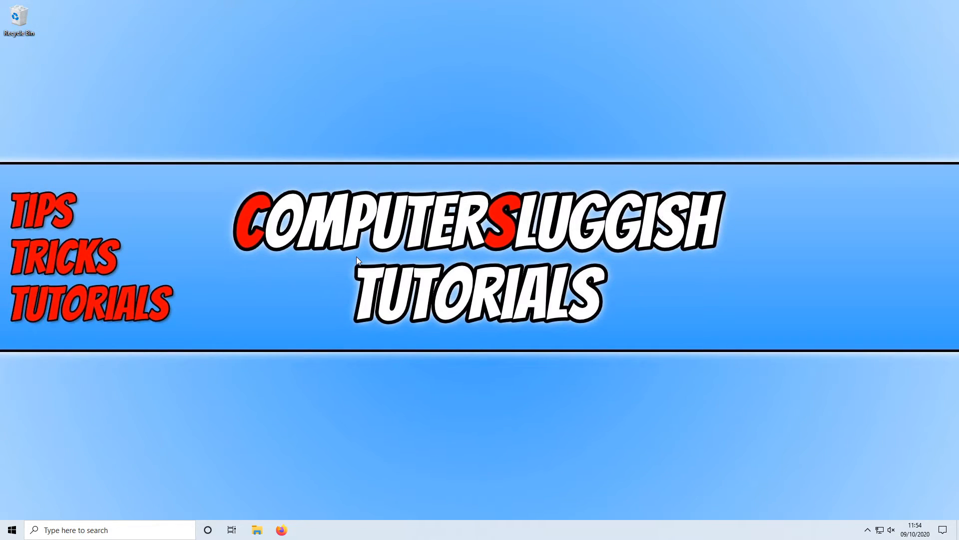
mouse_move(317, 363)
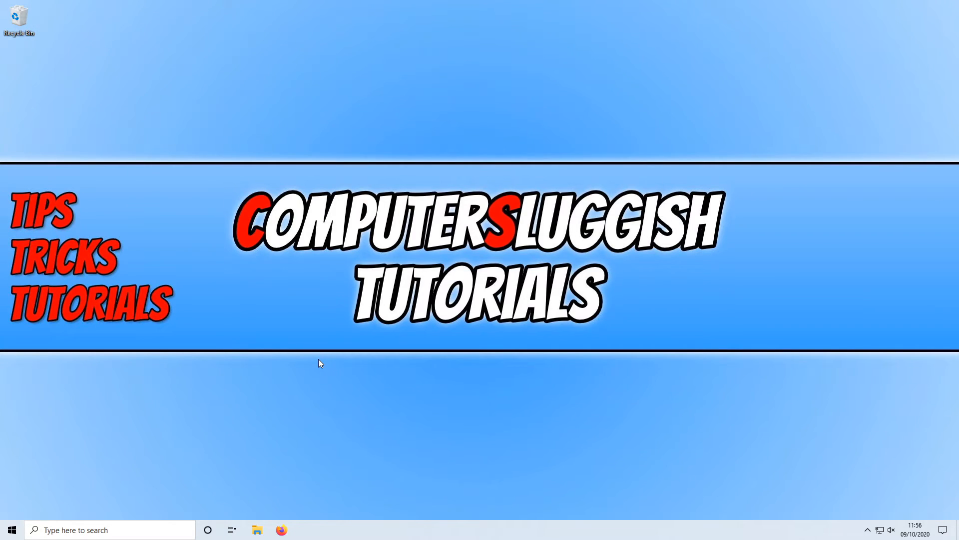
mouse_move(39, 502)
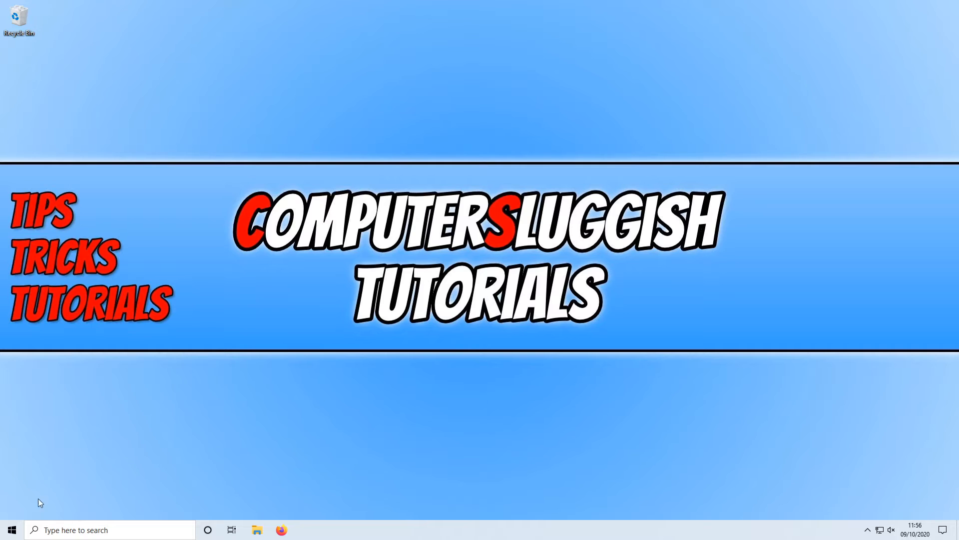
right_click(11, 530)
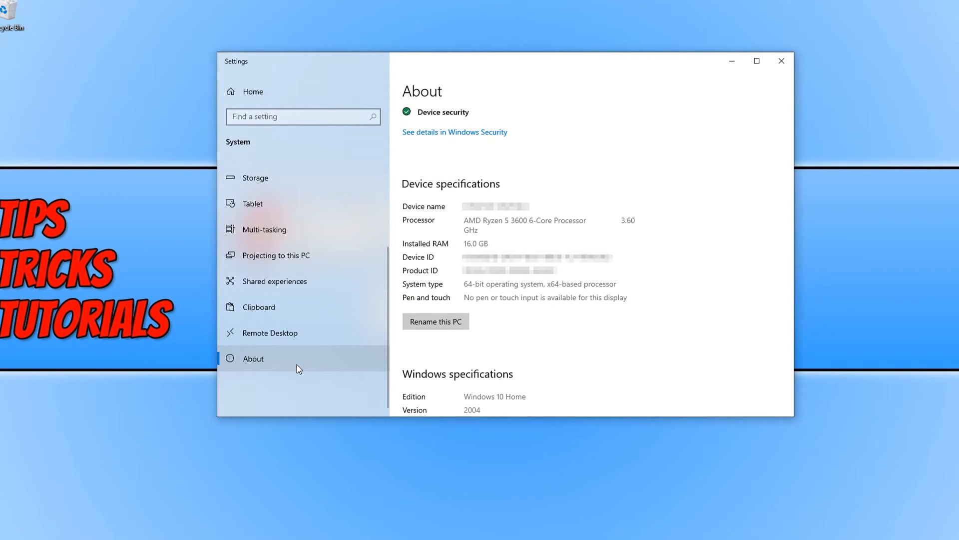
mouse_move(453, 198)
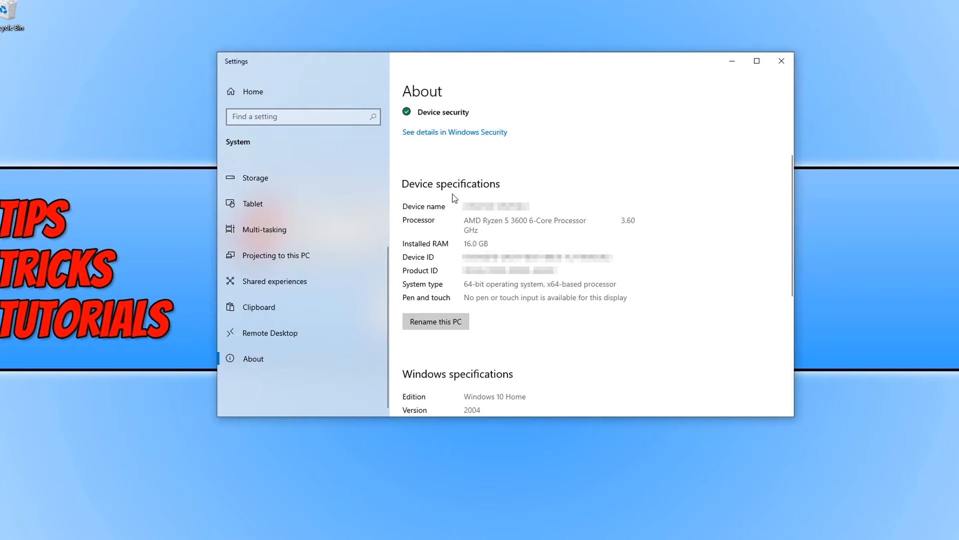
mouse_move(484, 198)
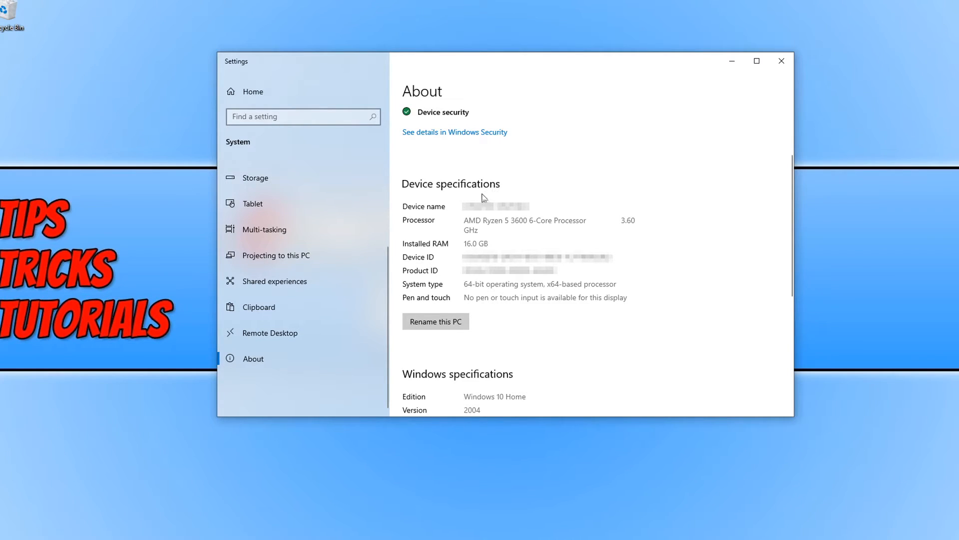
mouse_move(440, 294)
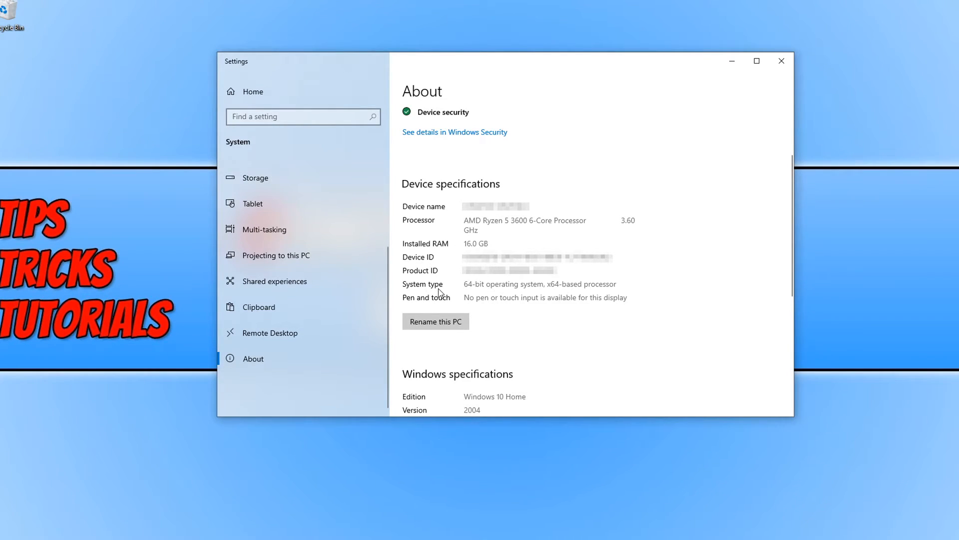
mouse_move(479, 293)
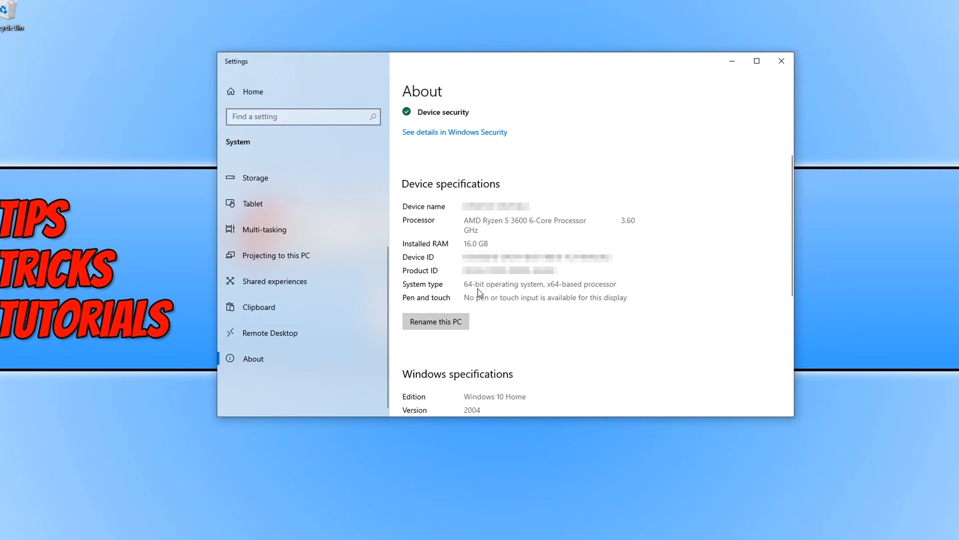
mouse_move(519, 295)
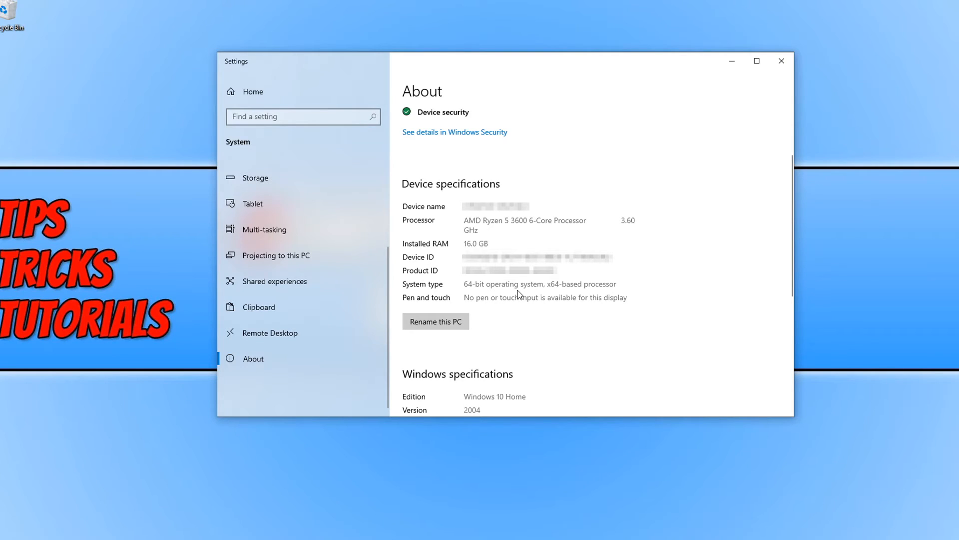
mouse_move(601, 318)
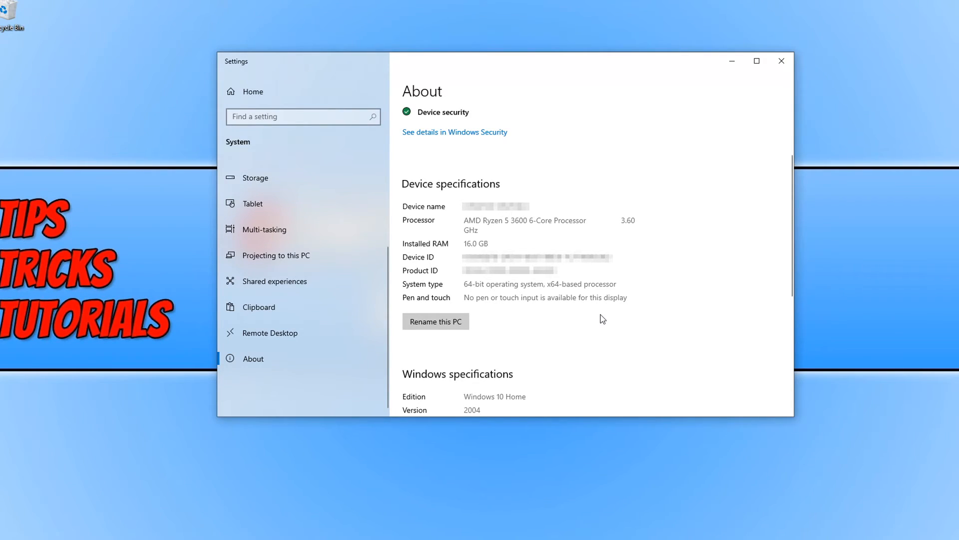